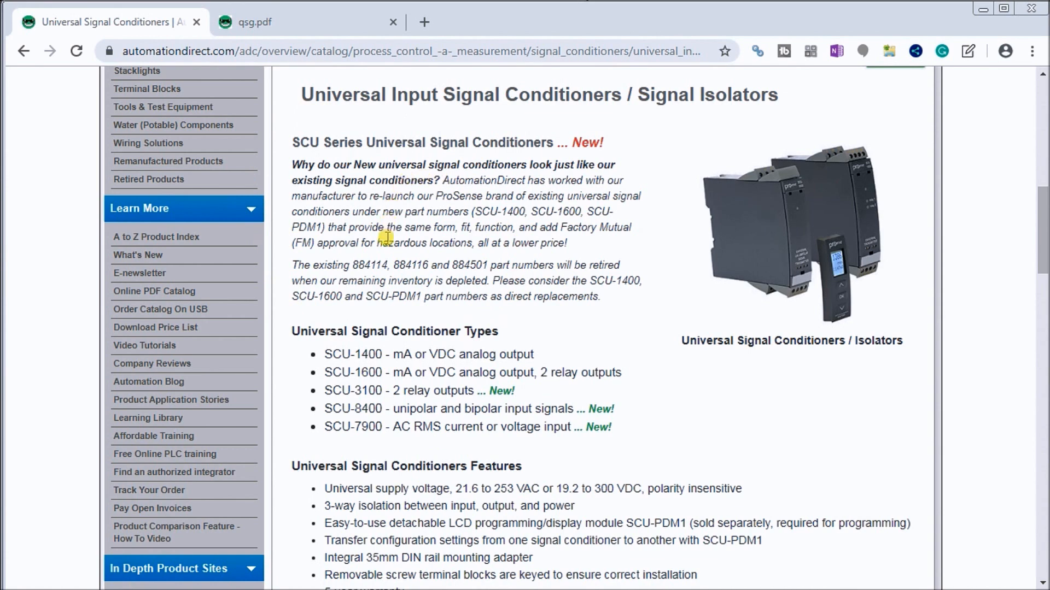
{"action": "mouse_move", "coordinate": [418, 215]}
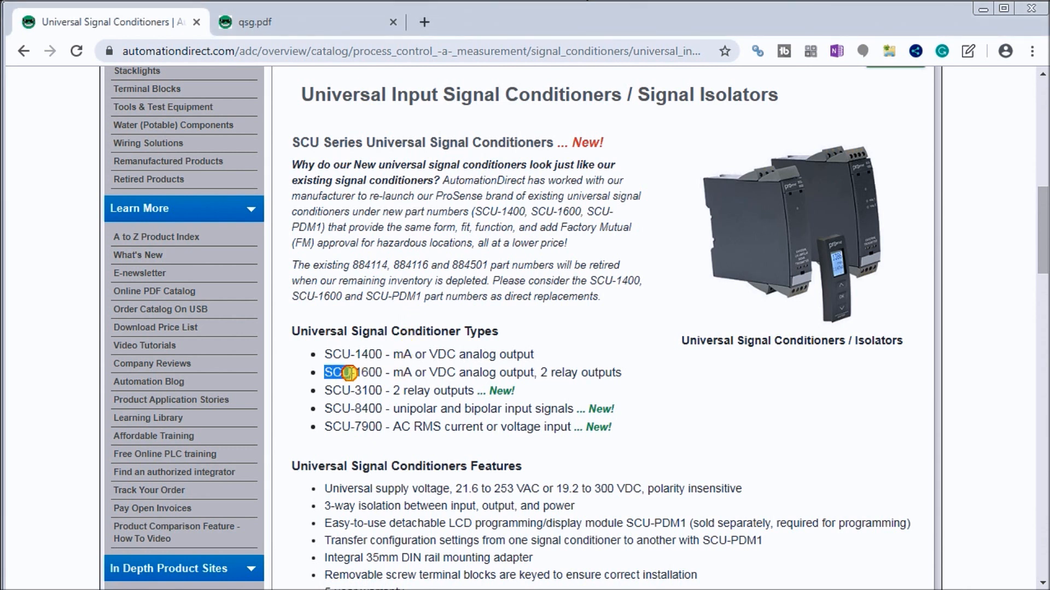
Highlight the SCU-1600 analog output with 2 relay outputs line in the conditioner types list.
{"action": "left_click_drag", "start_coordinate": [341, 372], "coordinate": [619, 375]}
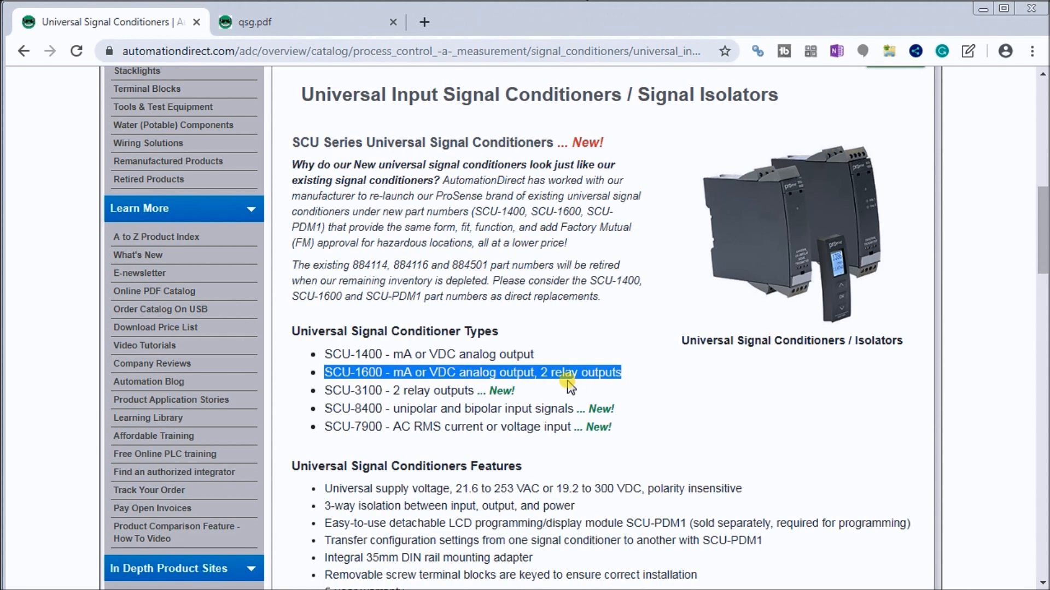
{"action": "mouse_move", "coordinate": [393, 350]}
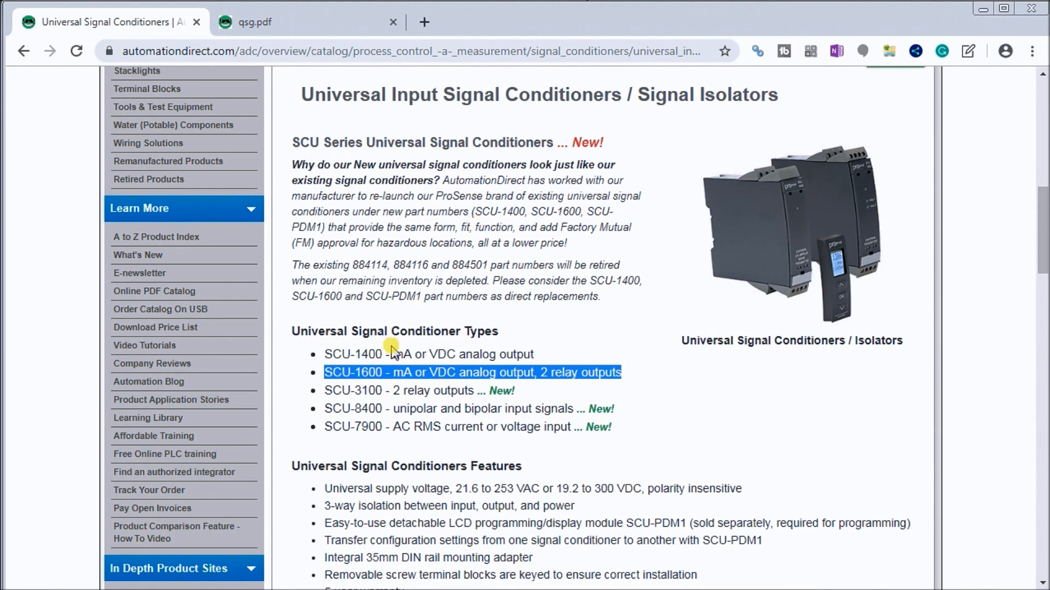
{"action": "mouse_move", "coordinate": [398, 377]}
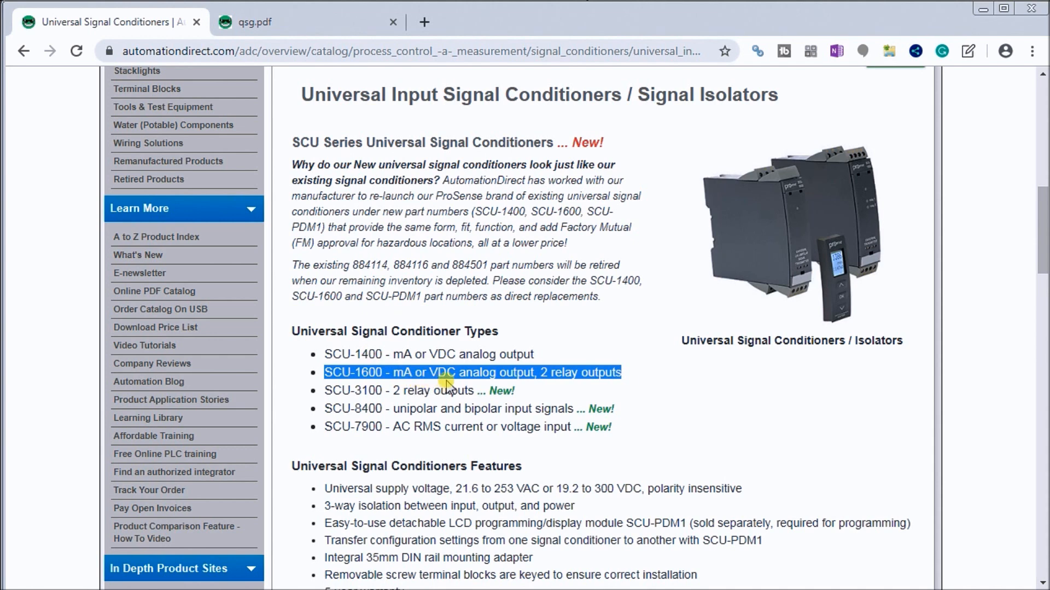
{"action": "mouse_move", "coordinate": [533, 391]}
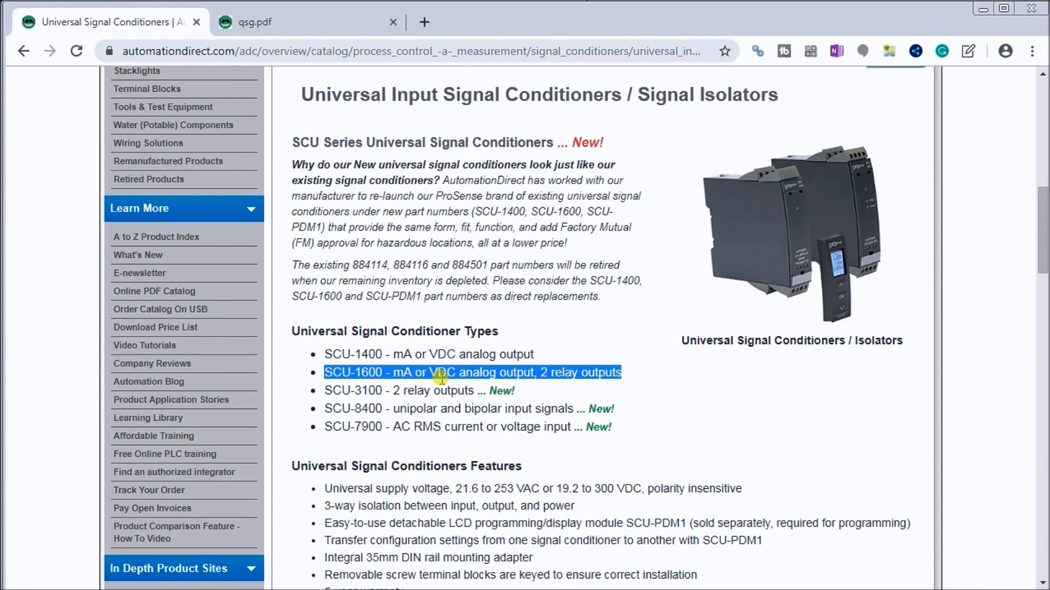
{"action": "mouse_move", "coordinate": [395, 397]}
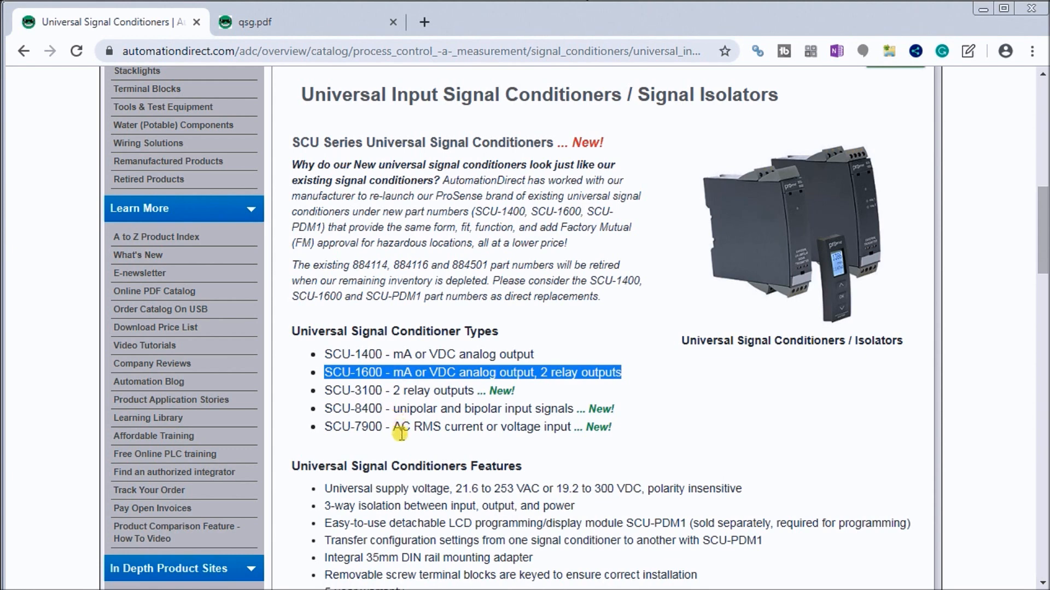
{"action": "mouse_move", "coordinate": [402, 440]}
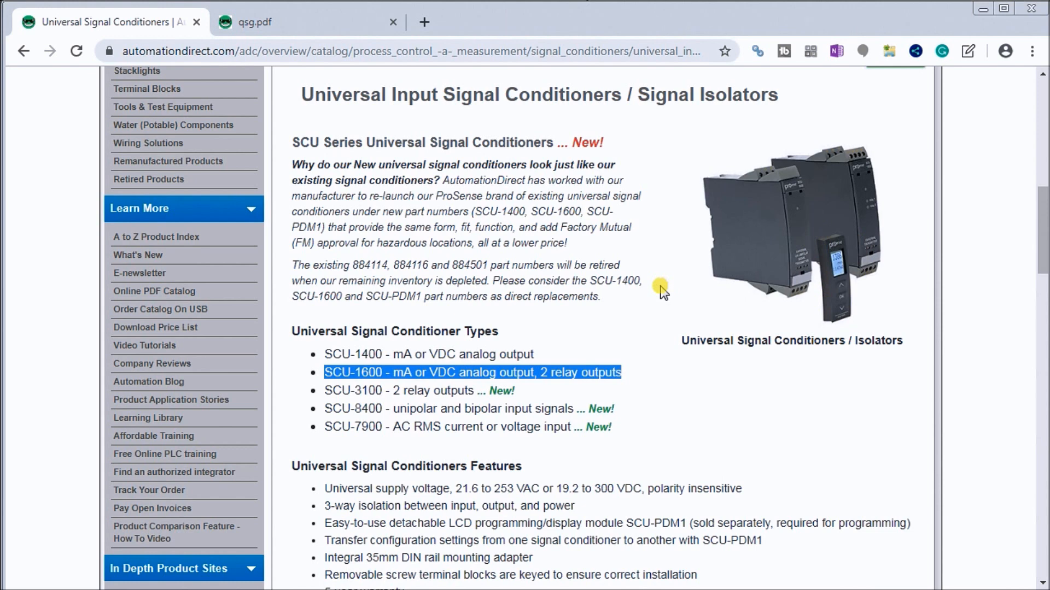
{"action": "mouse_move", "coordinate": [650, 397]}
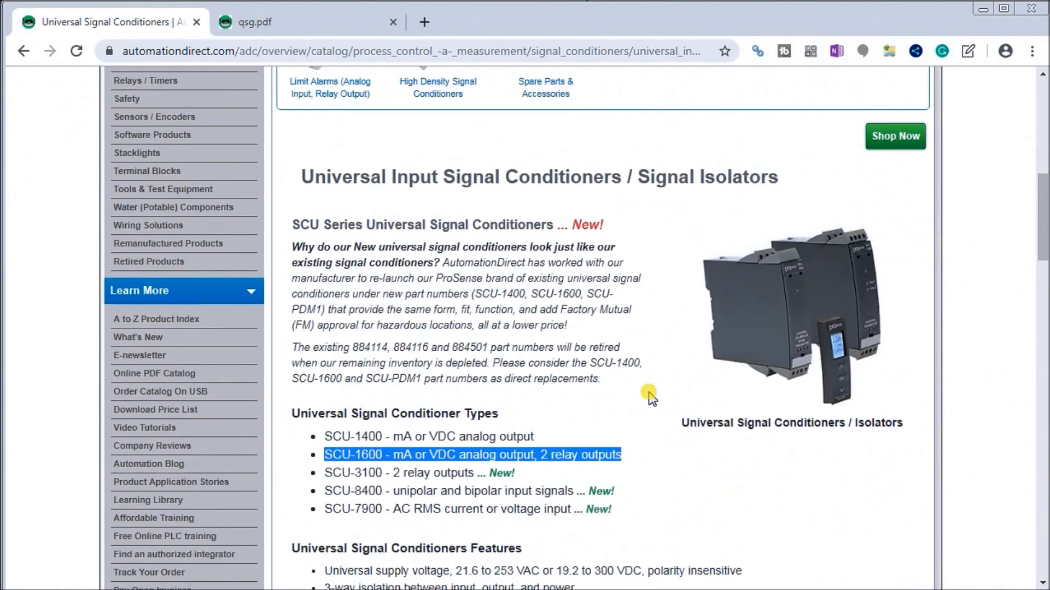
{"action": "scroll", "scroll_direction": "down", "scroll_amount": 3}
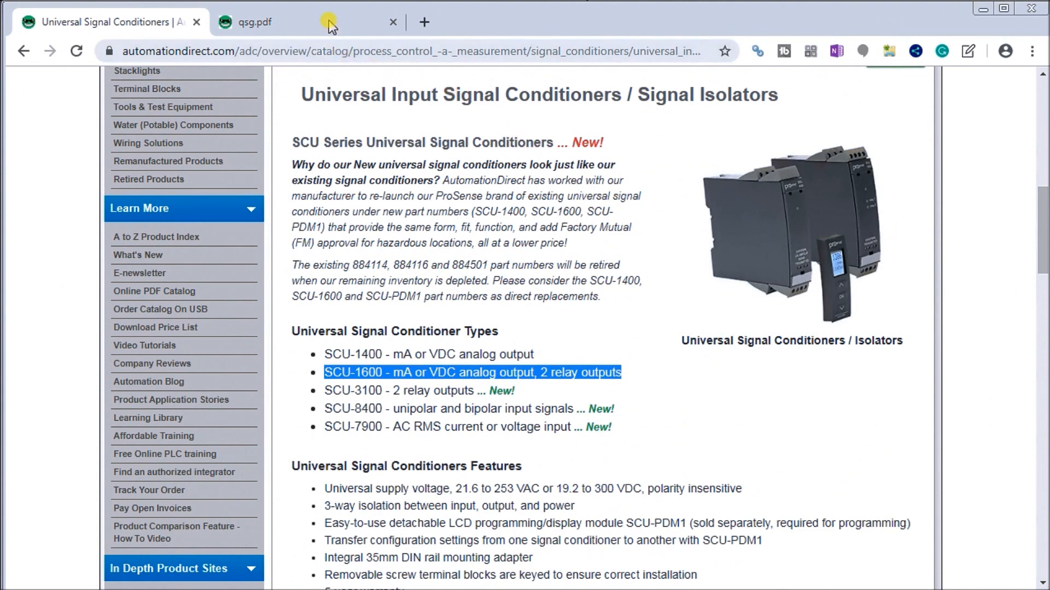
Switch to the qsg.pdf quick start guide and scroll into it.
{"action": "left_click", "coordinate": [254, 22]}
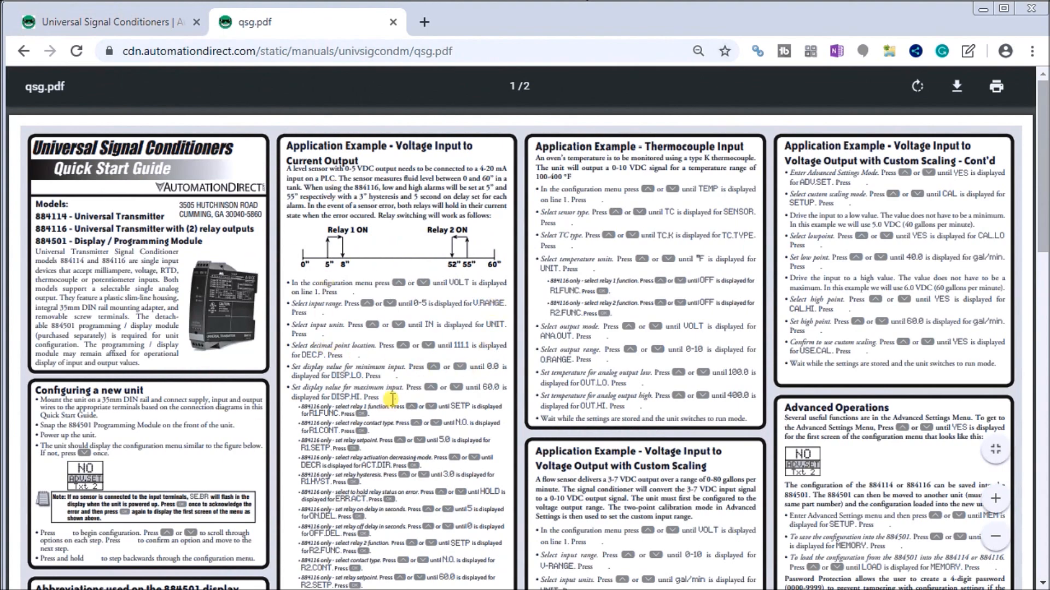
{"action": "scroll", "scroll_direction": "down", "scroll_amount": 3}
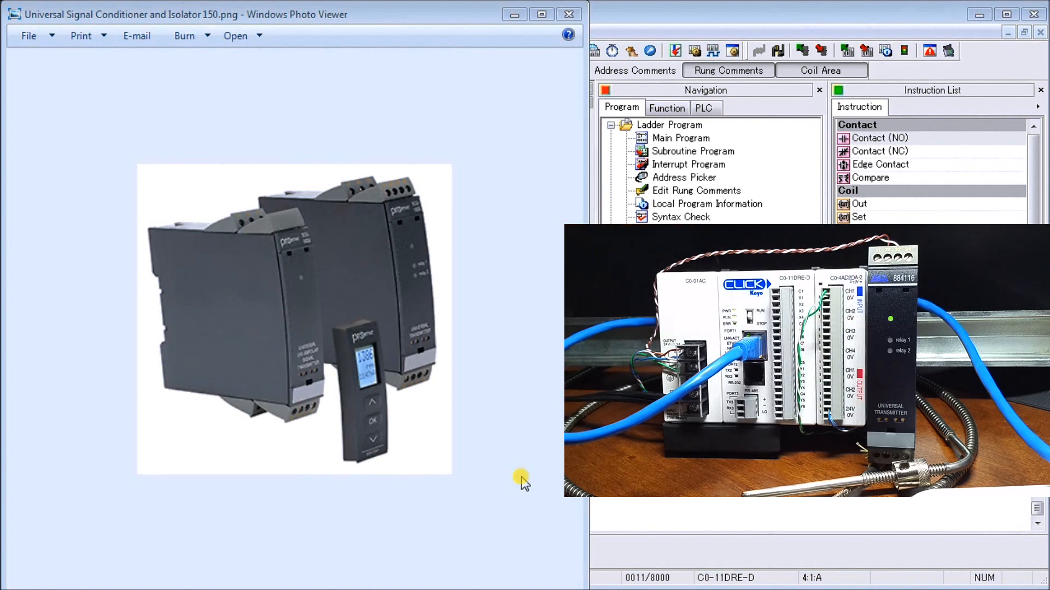
{"action": "mouse_move", "coordinate": [429, 554]}
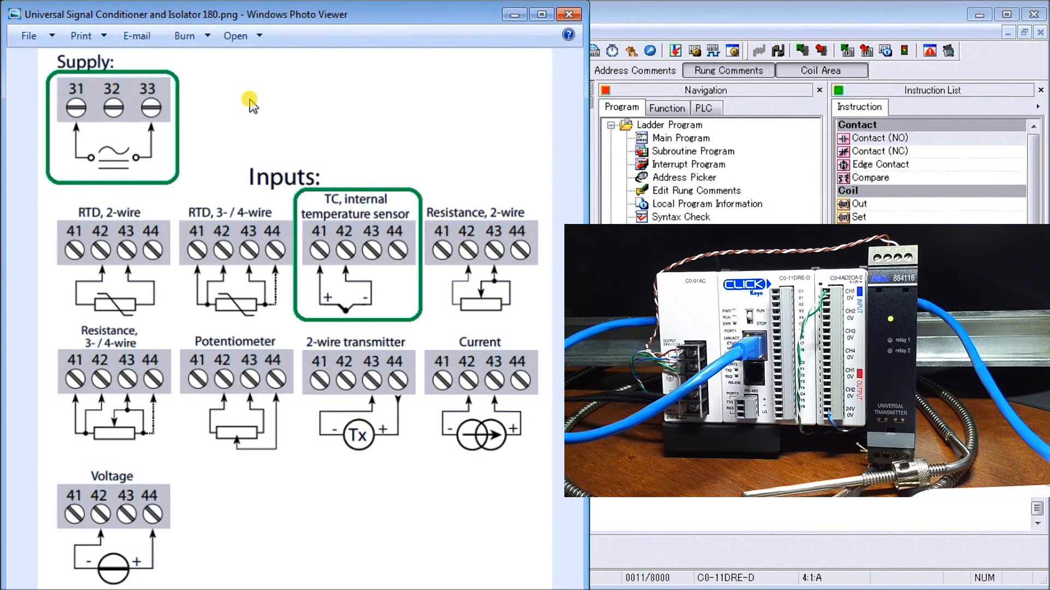
{"action": "mouse_move", "coordinate": [180, 139]}
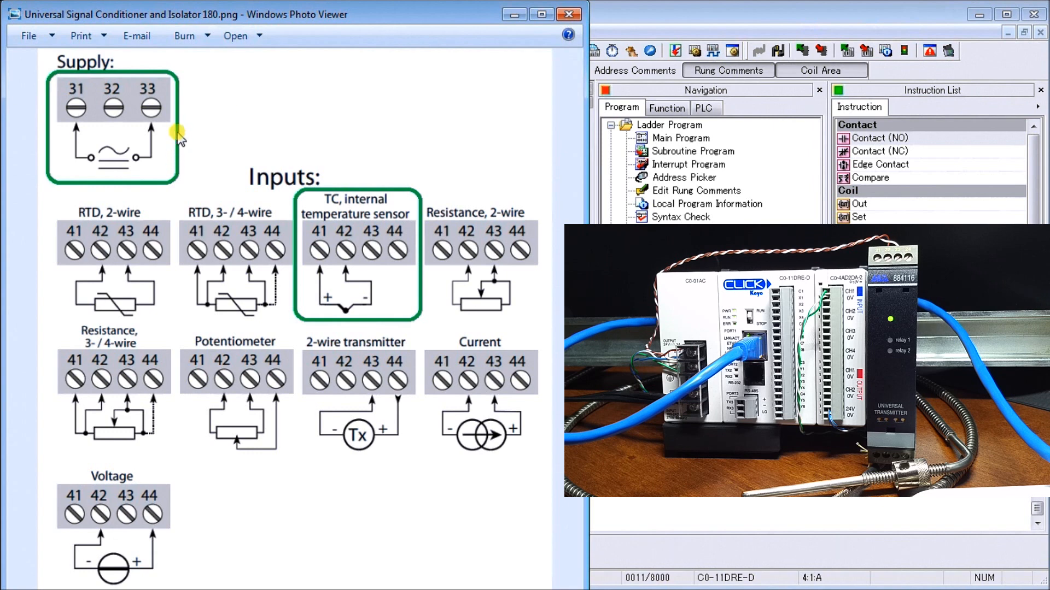
{"action": "mouse_move", "coordinate": [172, 187]}
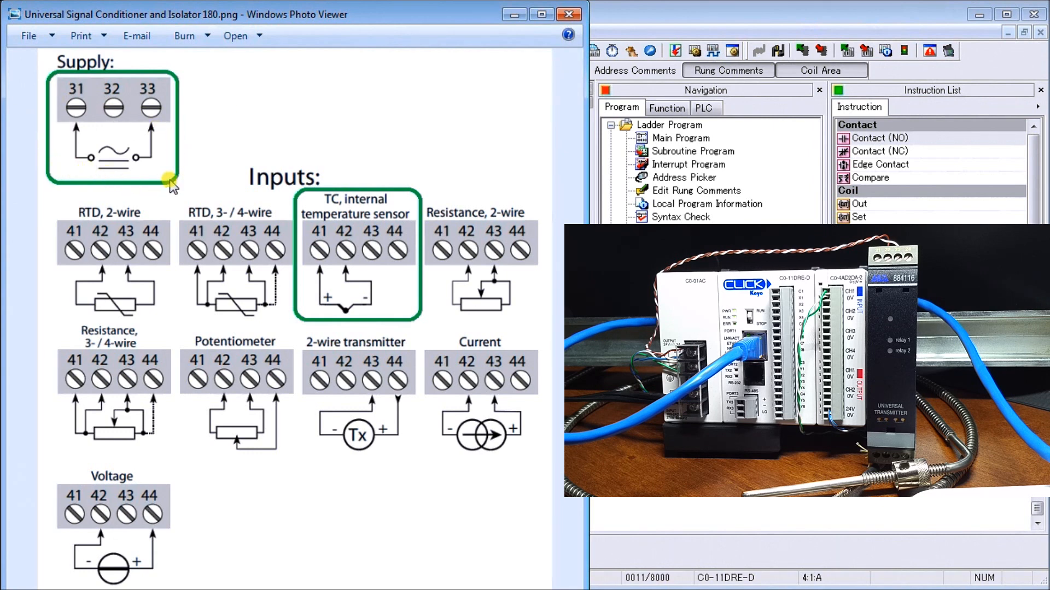
{"action": "mouse_move", "coordinate": [211, 150]}
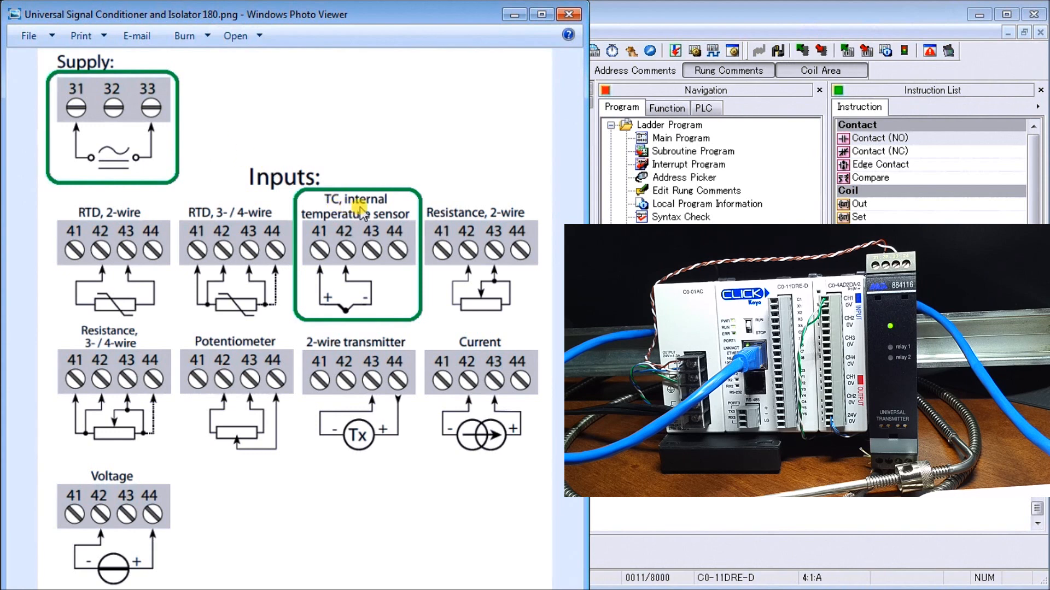
{"action": "mouse_move", "coordinate": [345, 231]}
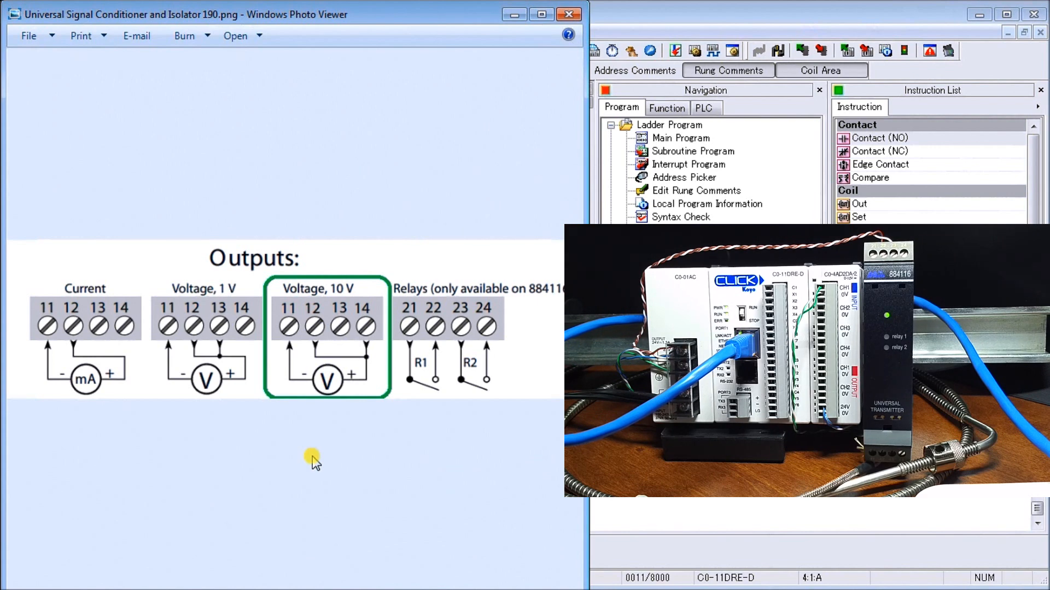
{"action": "mouse_move", "coordinate": [328, 328]}
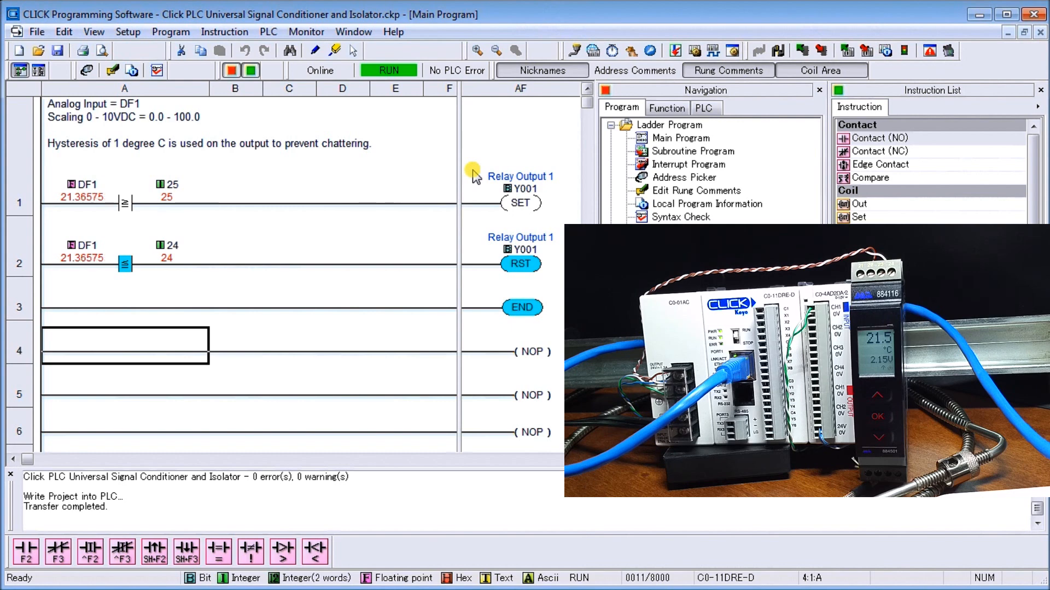
{"action": "mouse_move", "coordinate": [428, 149]}
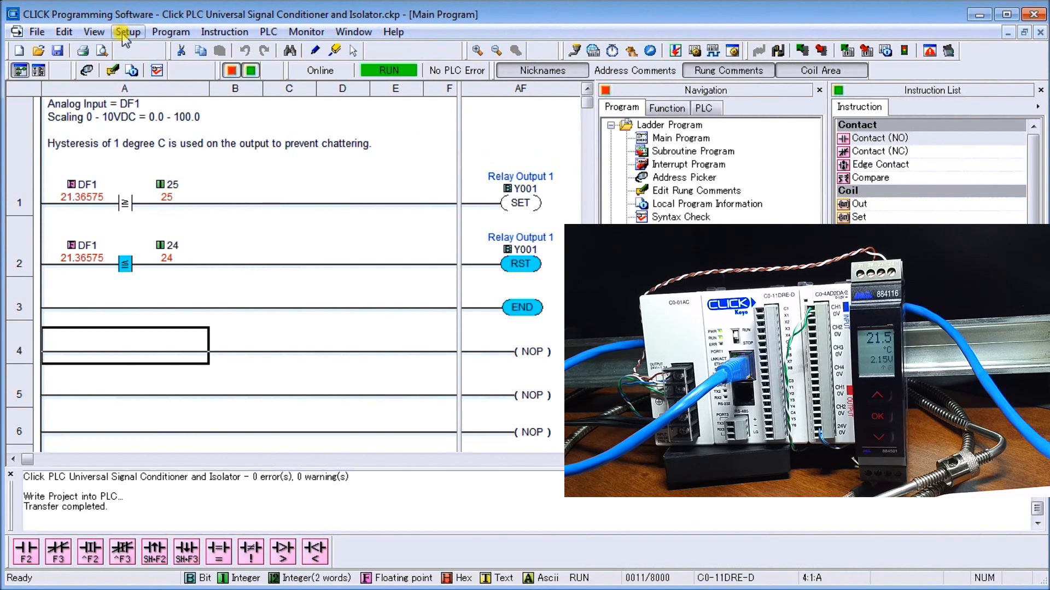
Bring up Setup > System Configuration showing the C0-4AD2DA-2 module's DF1–DF6 channels.
{"action": "left_click", "coordinate": [127, 32]}
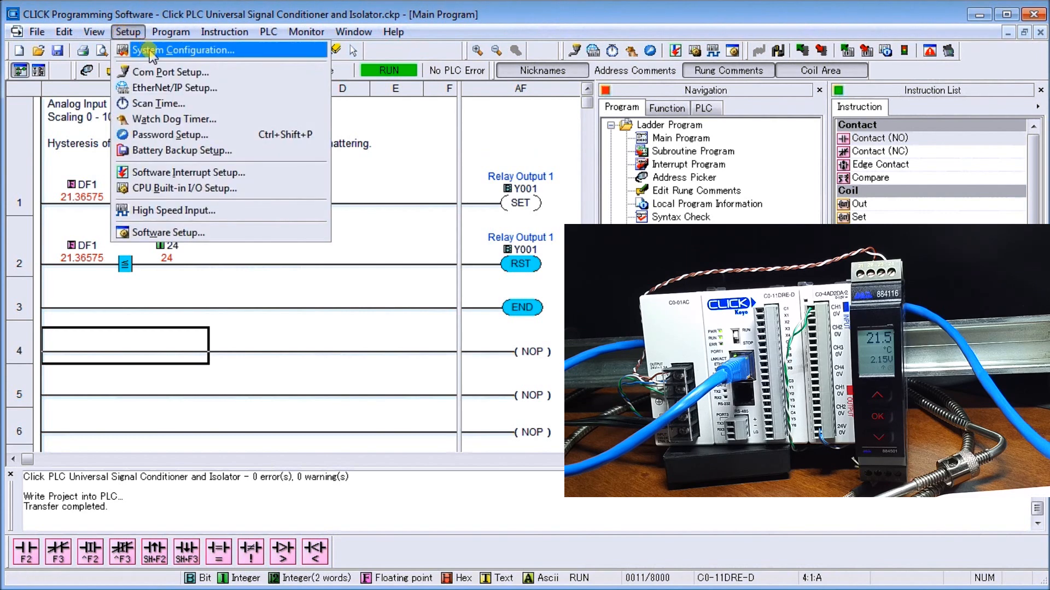
{"action": "left_click", "coordinate": [184, 49]}
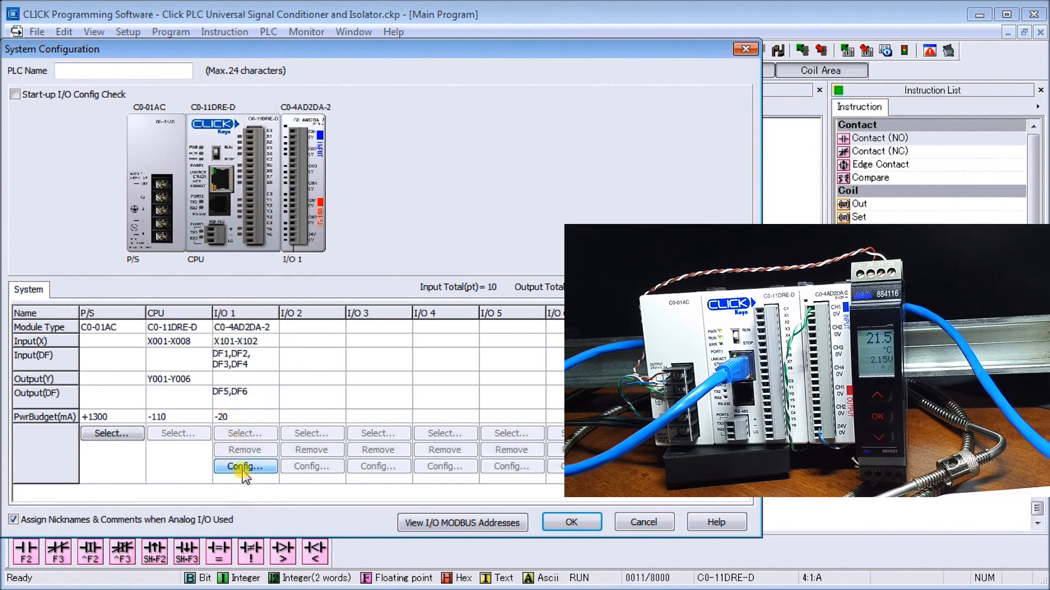
{"action": "left_click", "coordinate": [245, 467]}
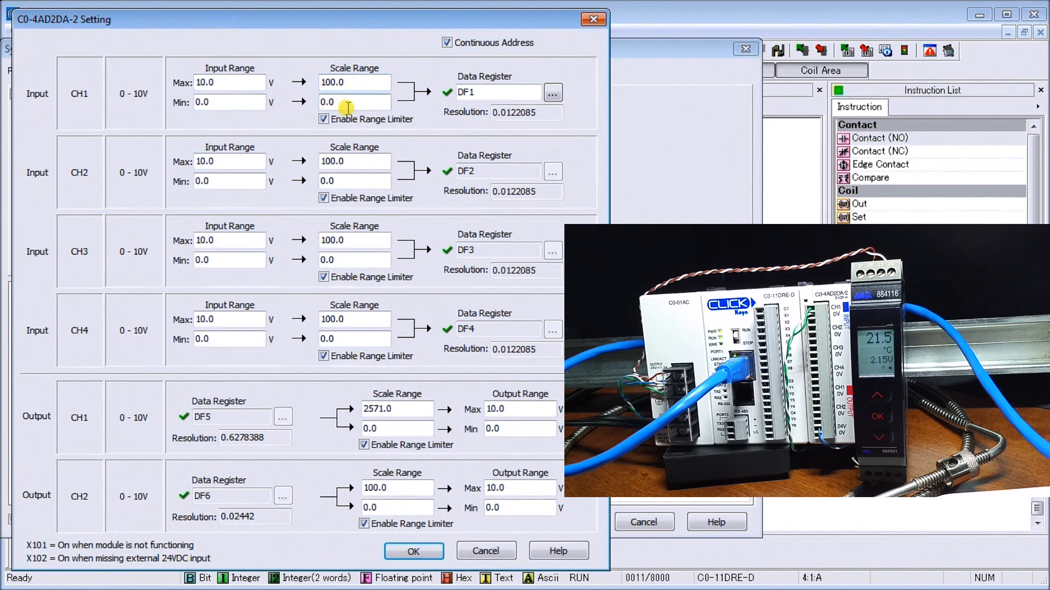
{"action": "mouse_move", "coordinate": [492, 104]}
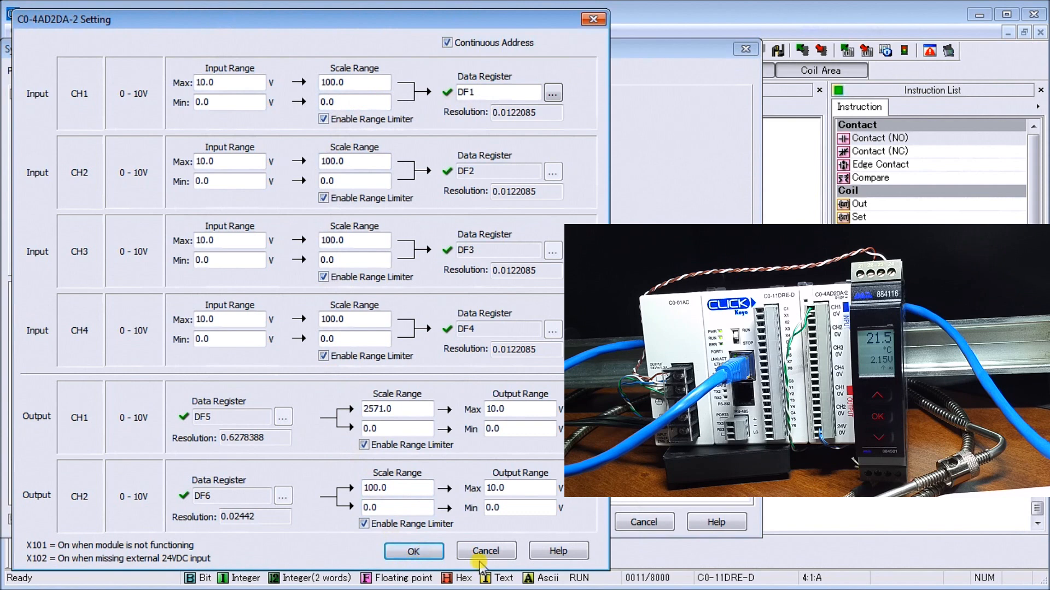
{"action": "left_click", "coordinate": [486, 550]}
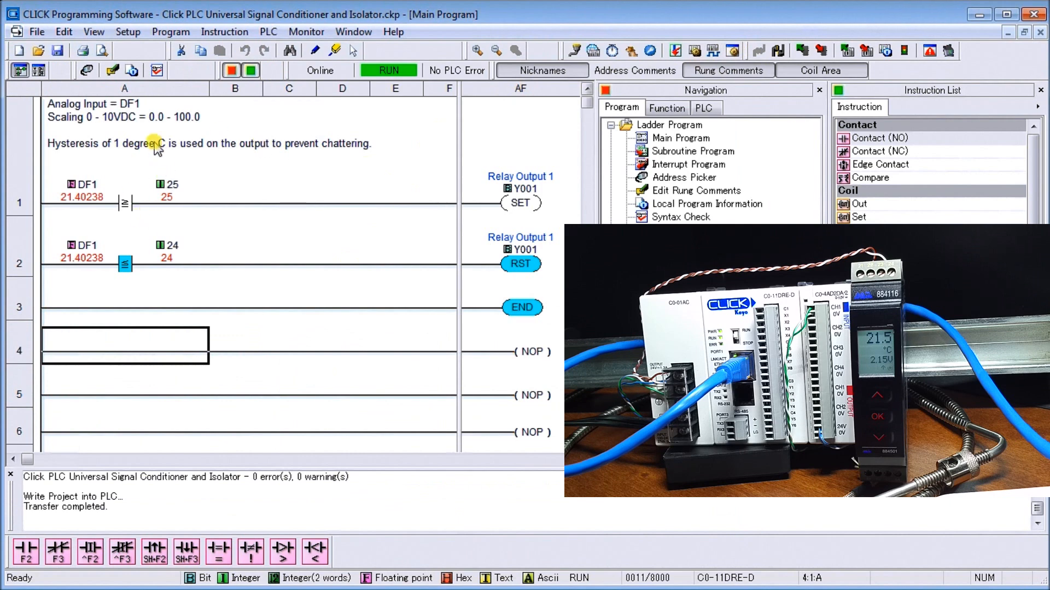
{"action": "mouse_move", "coordinate": [129, 231]}
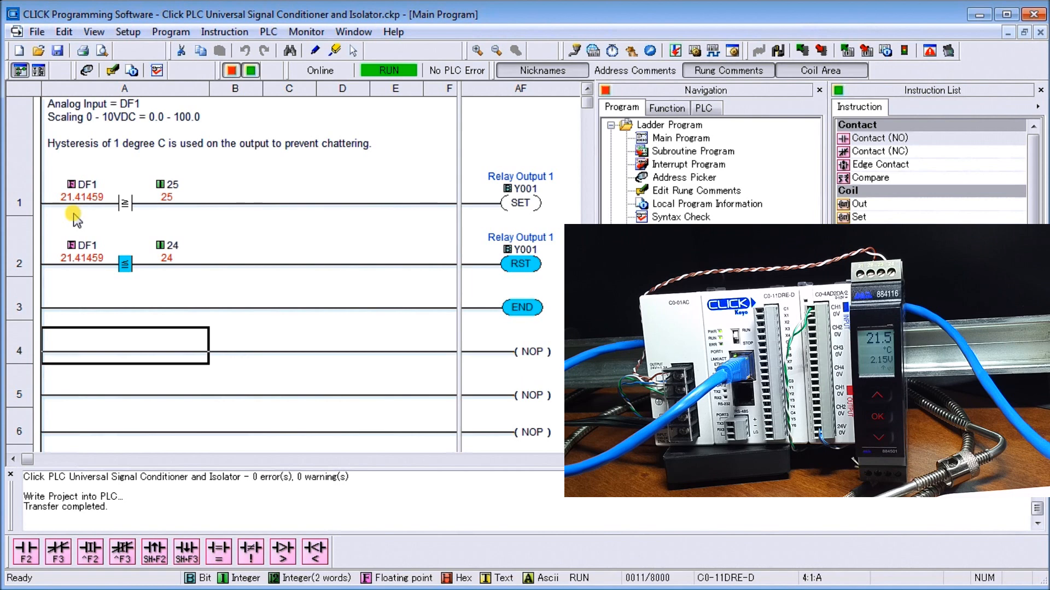
{"action": "mouse_move", "coordinate": [498, 211]}
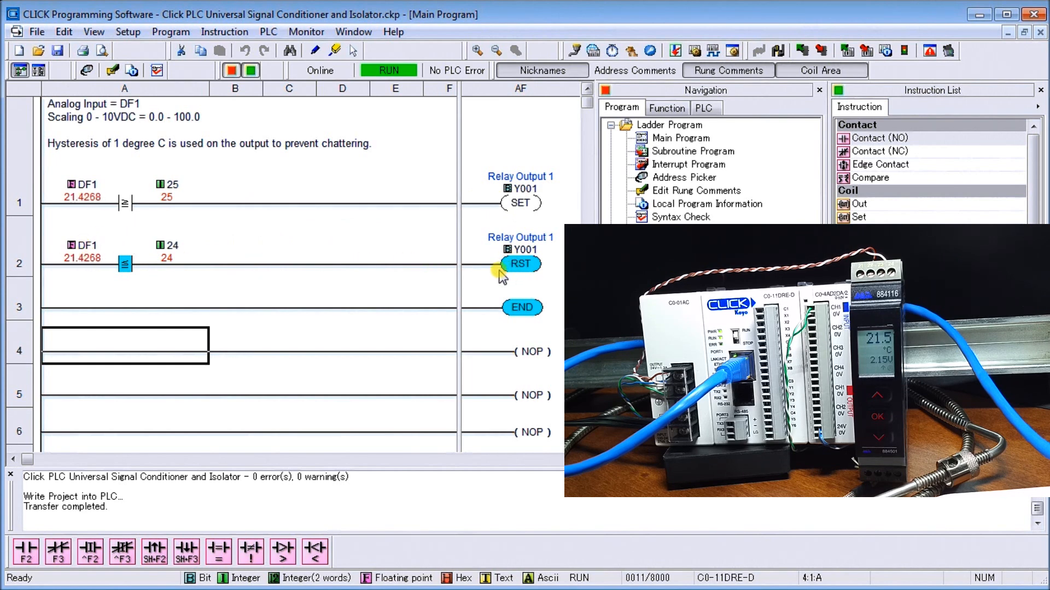
{"action": "mouse_move", "coordinate": [146, 319]}
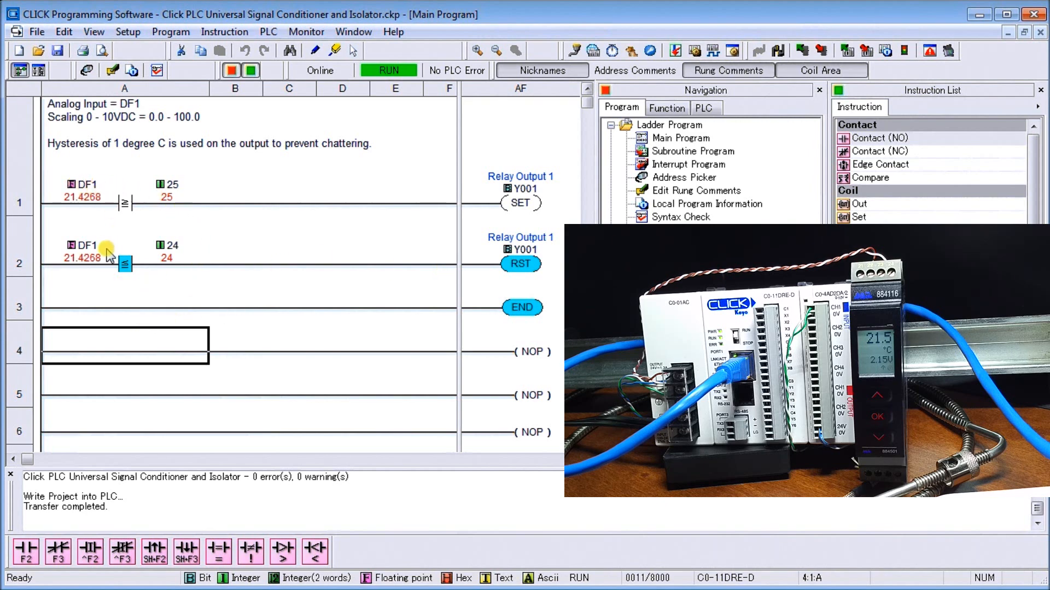
{"action": "mouse_move", "coordinate": [80, 164]}
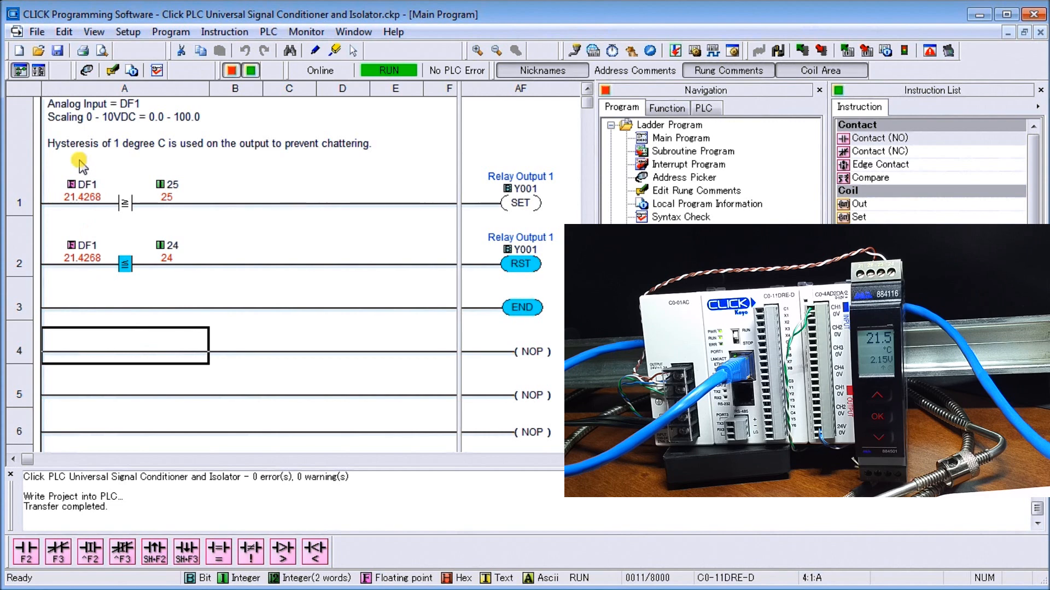